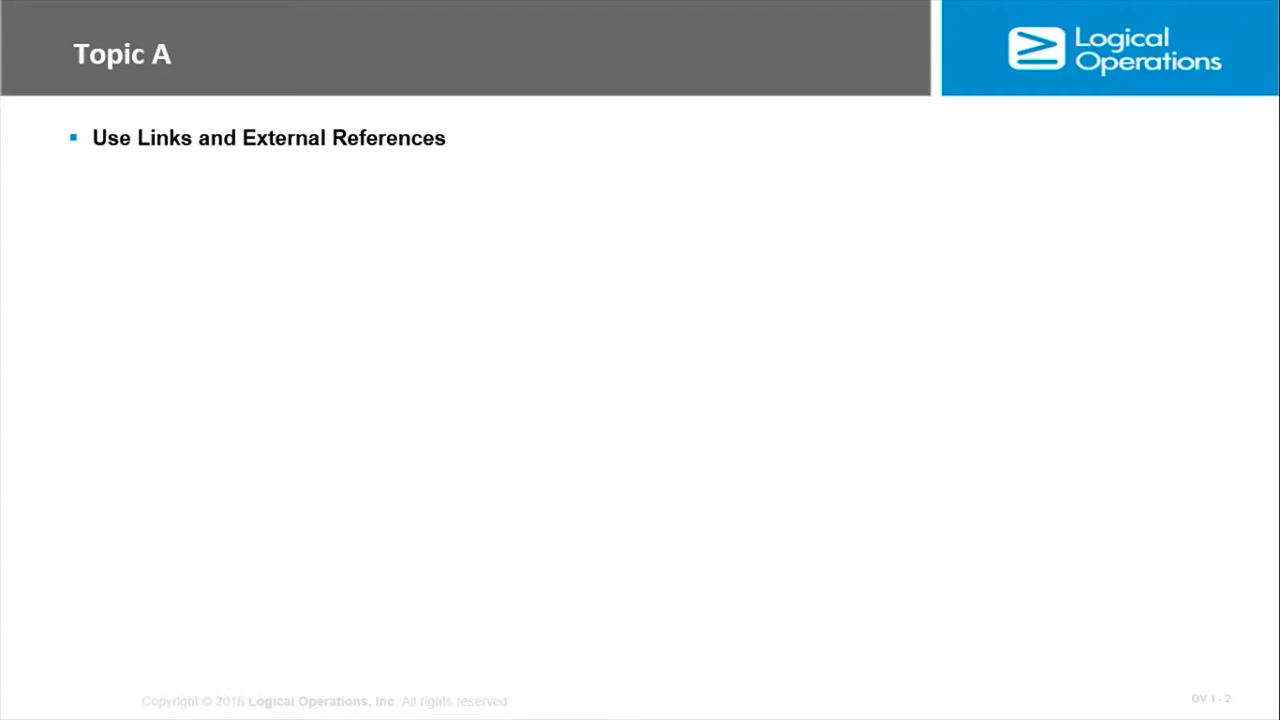
Step: Advance the slide show from Topic A to the Linked Cells slide with reference examples
key("Right")
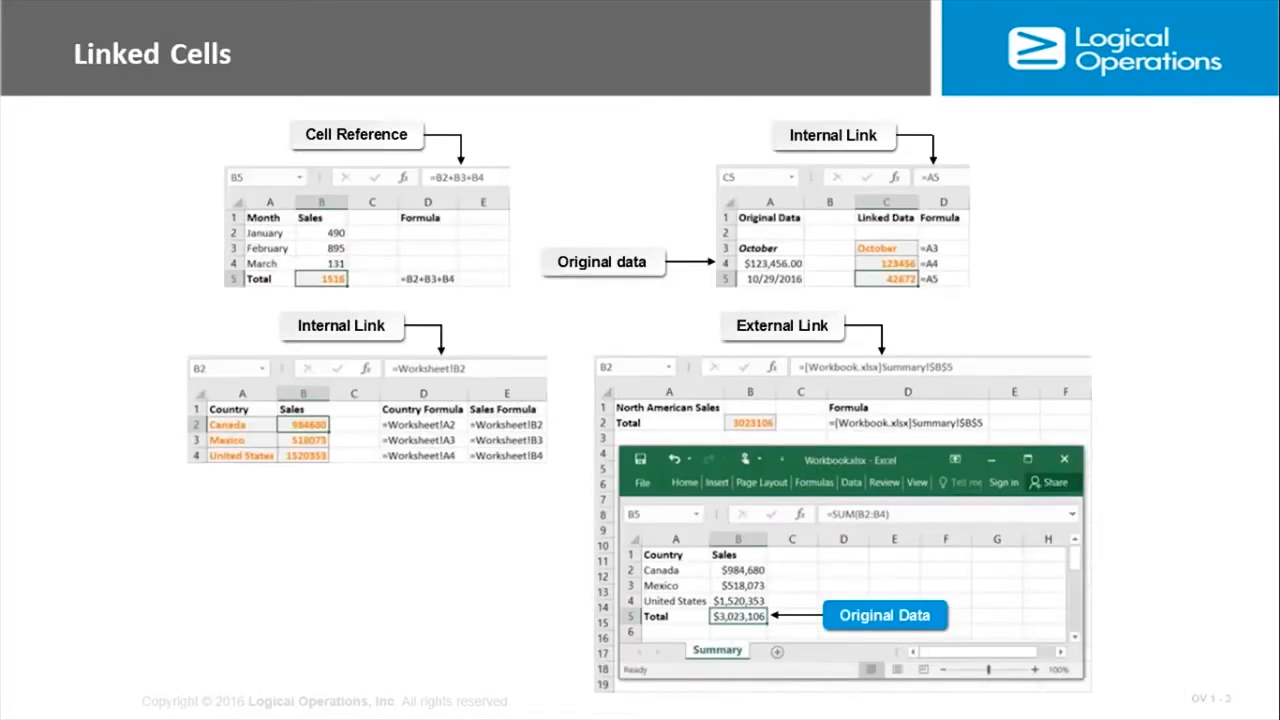